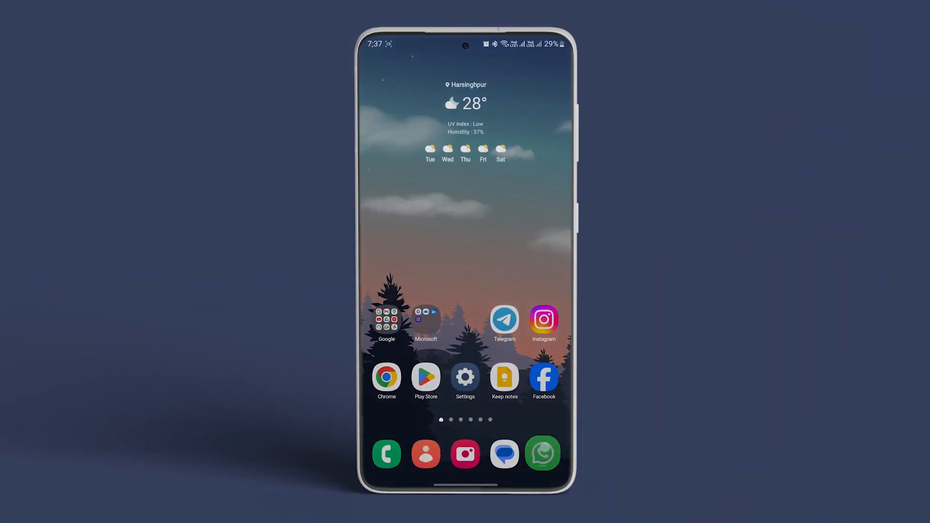
# Open WhatsApp and attach to the chat as a Document, reaching the Camera images
pyautogui.click(543, 454)
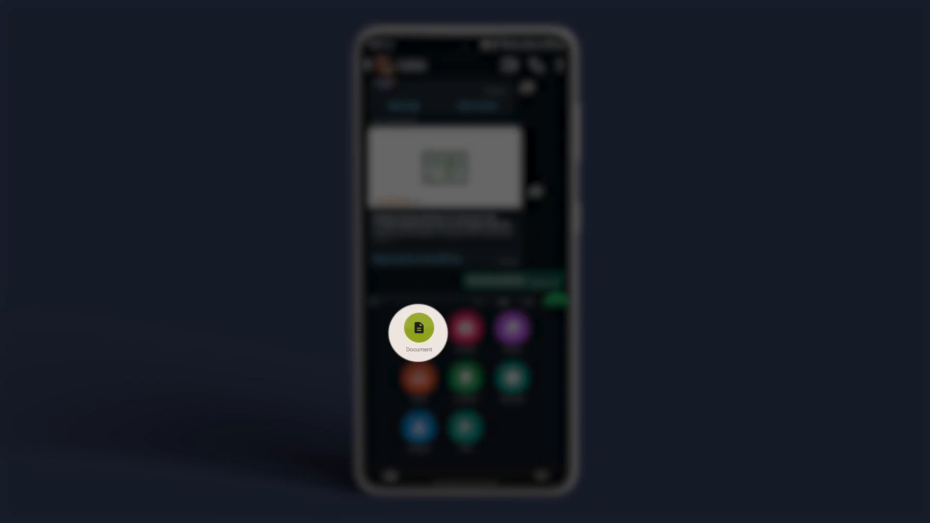
pyautogui.click(418, 328)
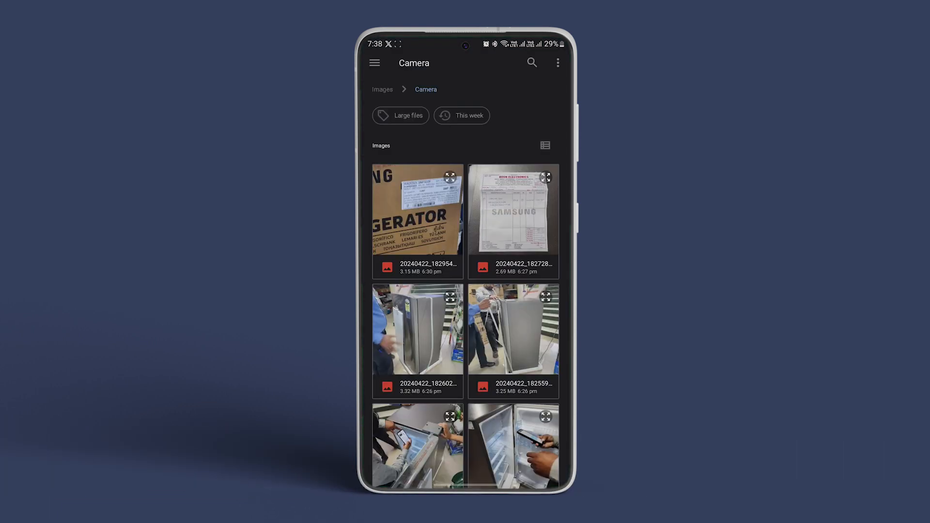
# Pick a Camera folder photo to send in the chat as a document
pyautogui.click(417, 214)
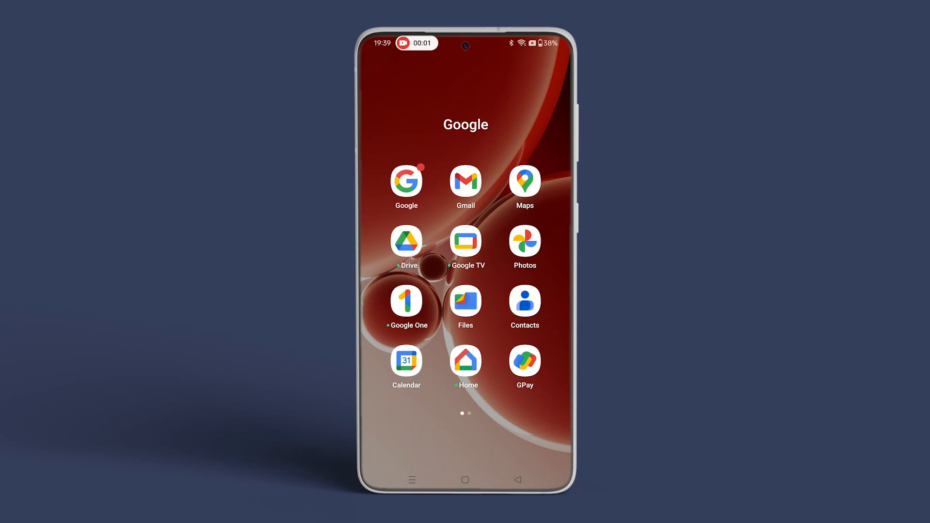
# Launch Google Photos from the Google folder and begin selecting library photos
pyautogui.click(524, 242)
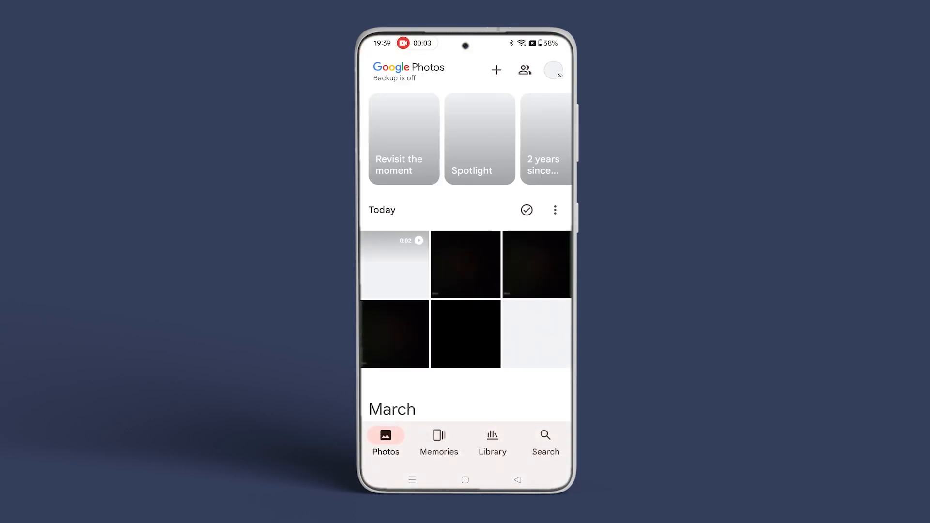
pyautogui.click(552, 70)
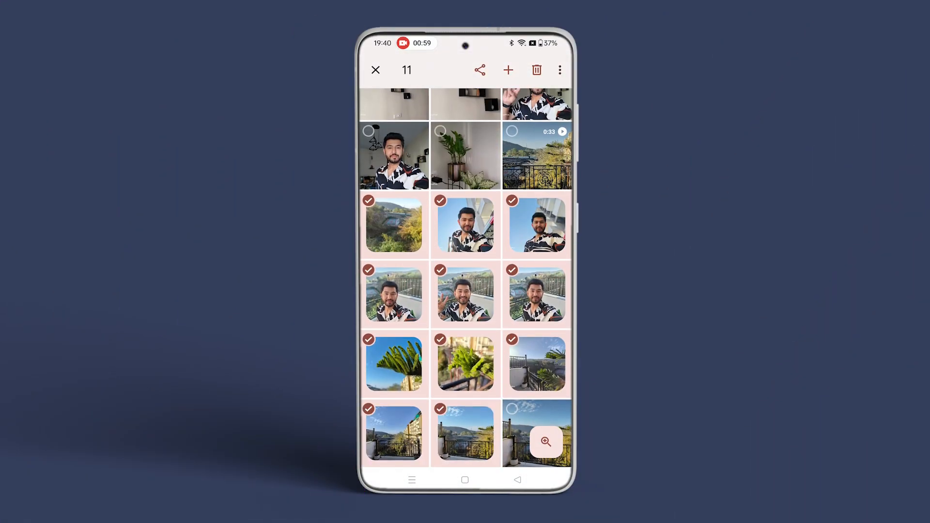
# Share the selected twelve photos via Create link in the share sheet
pyautogui.click(479, 69)
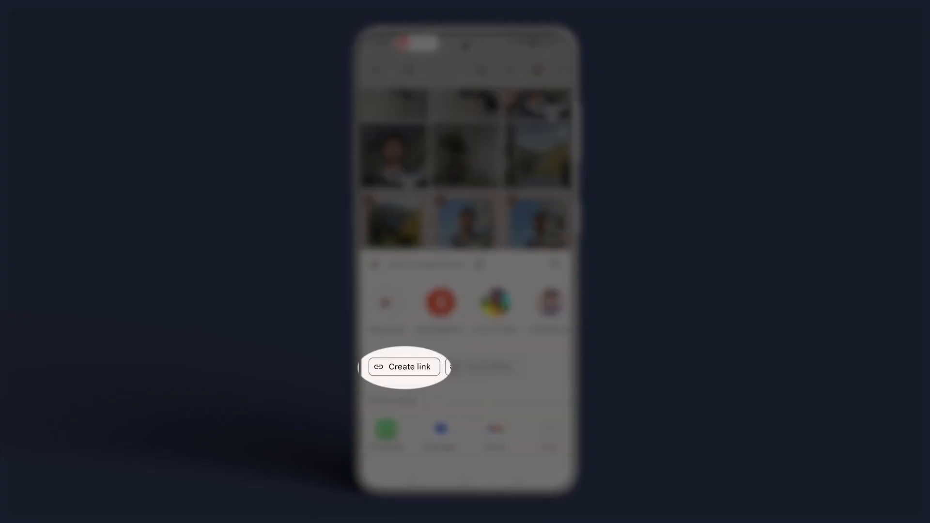
pyautogui.click(404, 366)
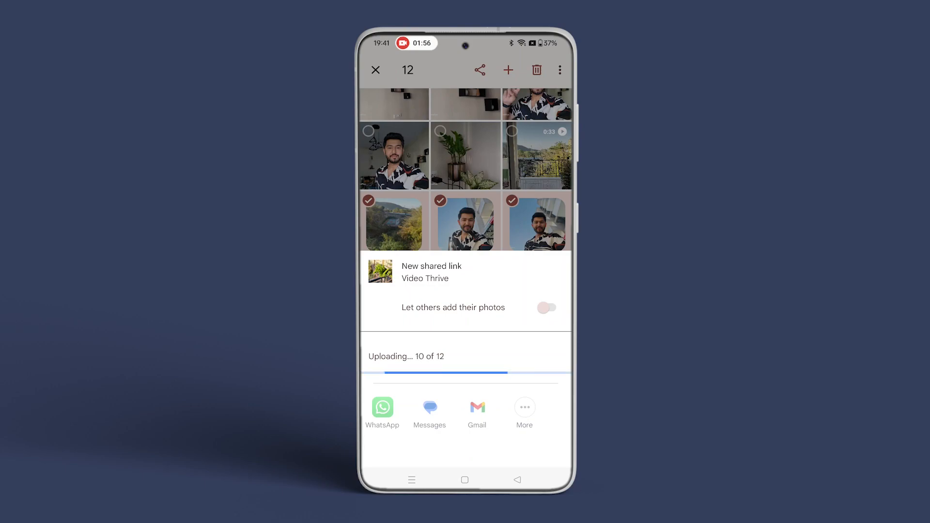
# Copy the finished shared link for the twelve photos to the clipboard
pyautogui.click(546, 307)
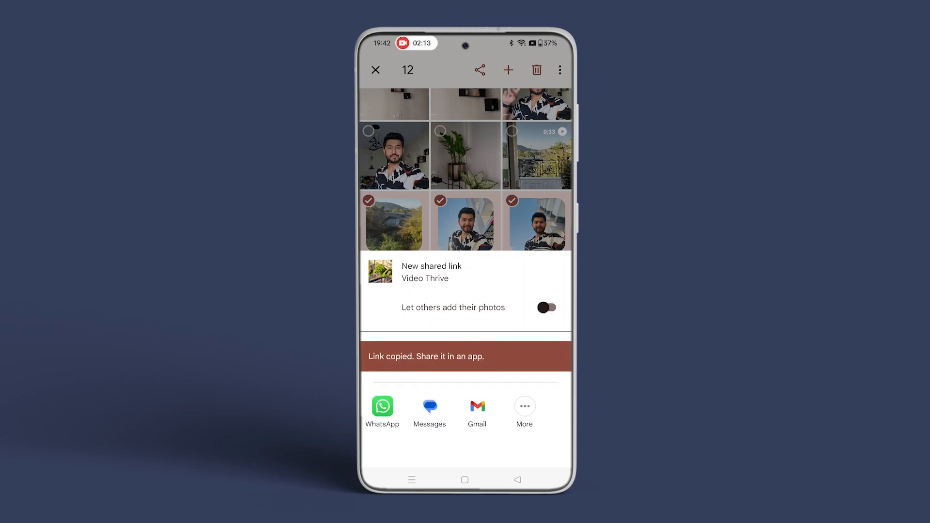
pyautogui.click(382, 407)
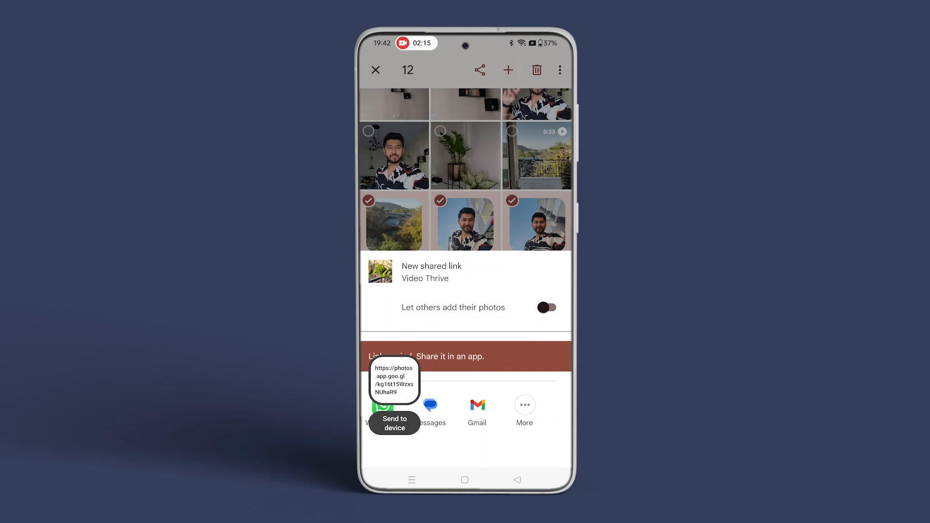